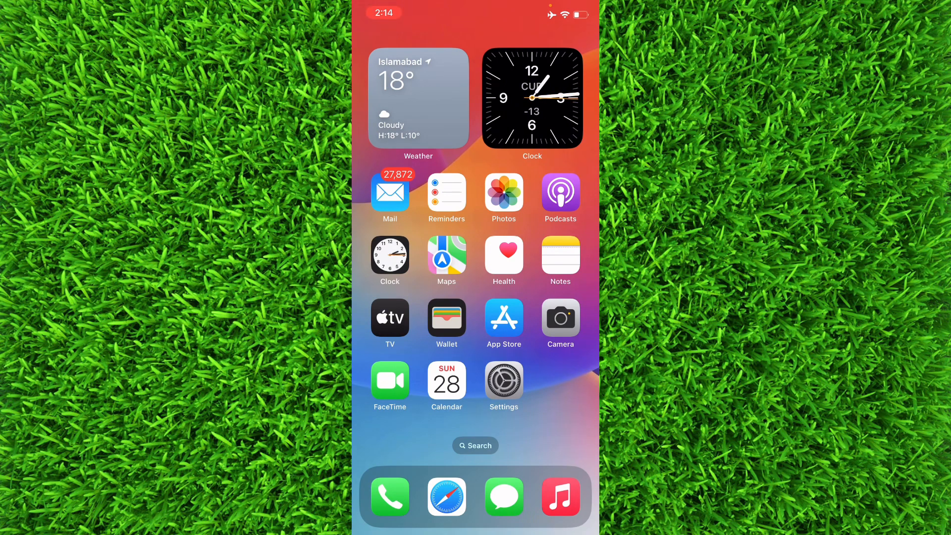
# Launch the App Store from the Home Screen
pyautogui.click(503, 318)
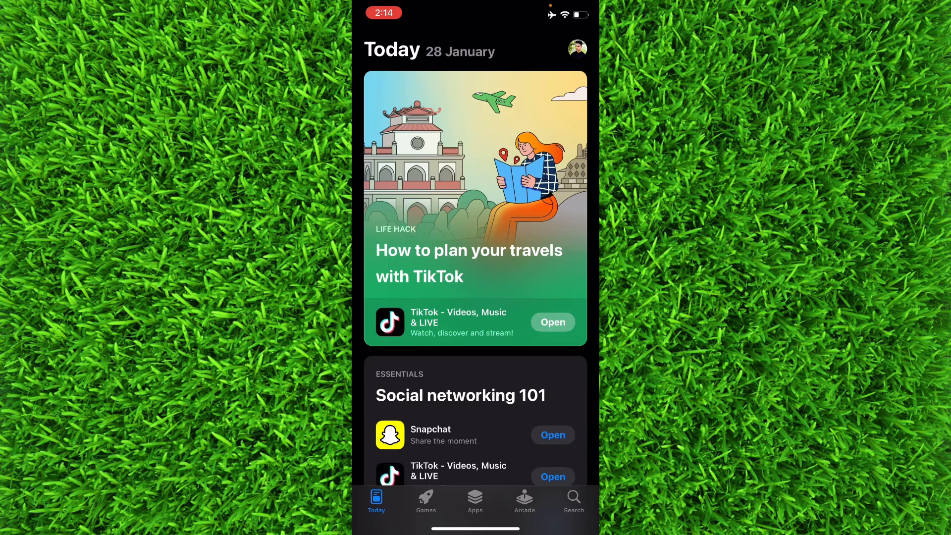
# Search the App Store for 'facebook' and open the Facebook app's listing
pyautogui.click(571, 500)
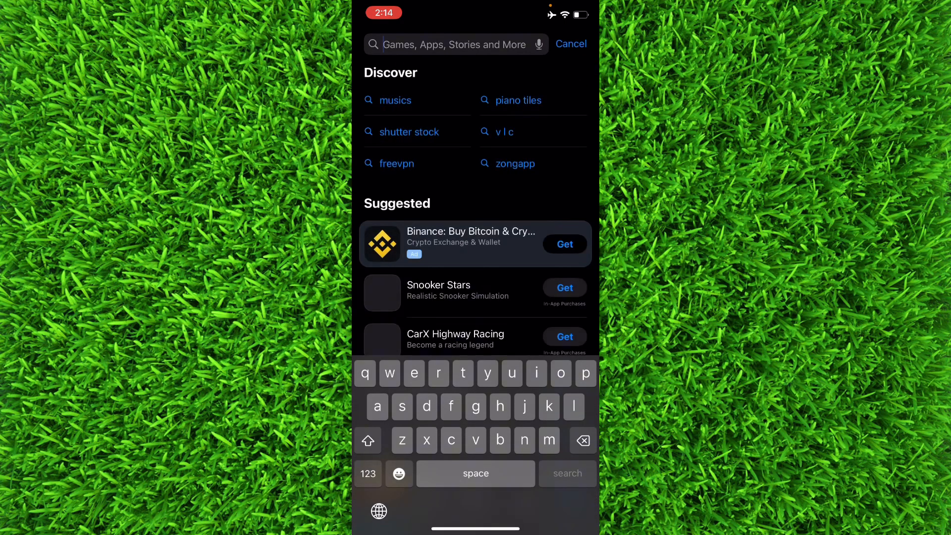
pyautogui.write('facebook')
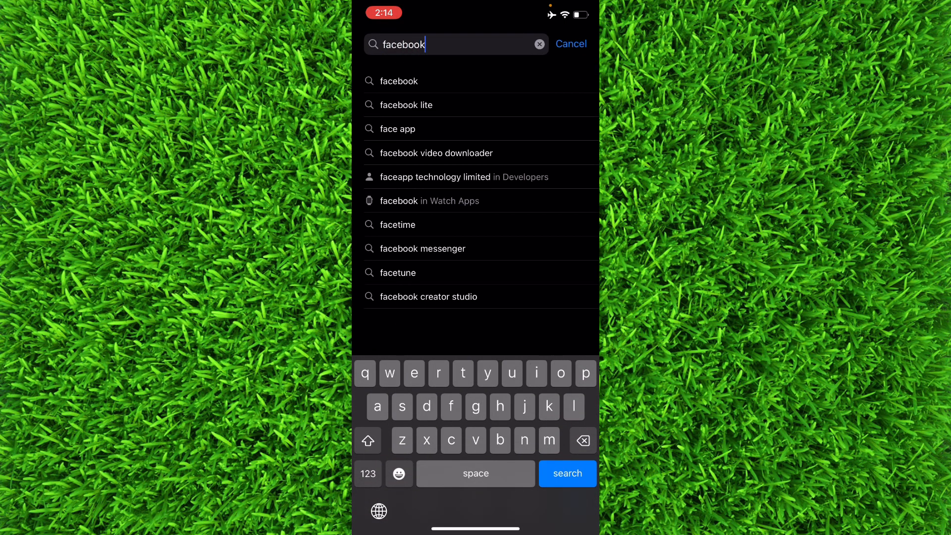
pyautogui.click(566, 473)
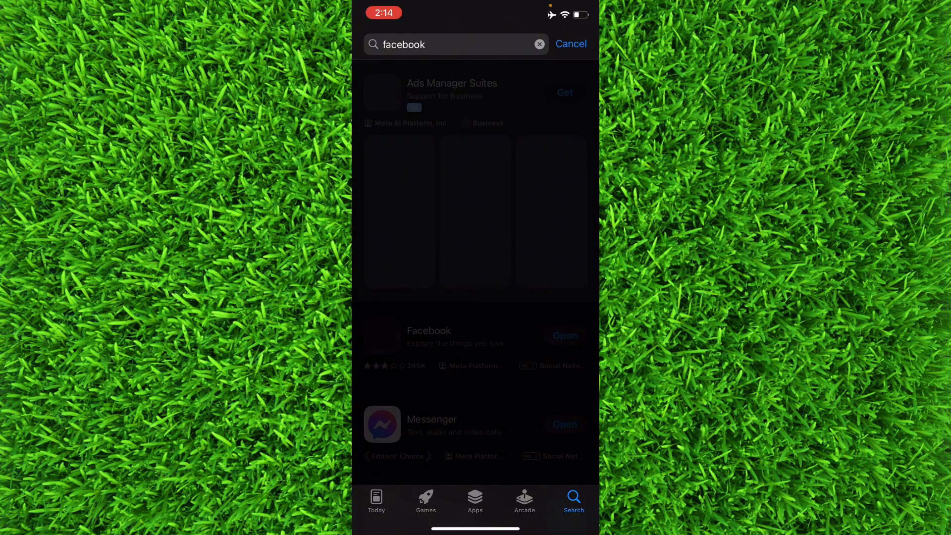
pyautogui.click(429, 331)
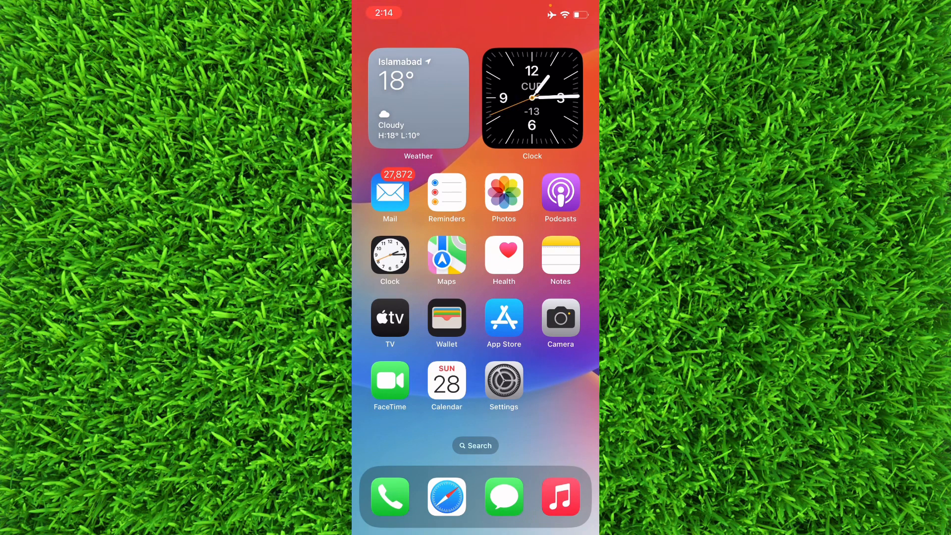
# Go into Settings and scroll the iPhone Storage list down to Facebook
pyautogui.click(503, 381)
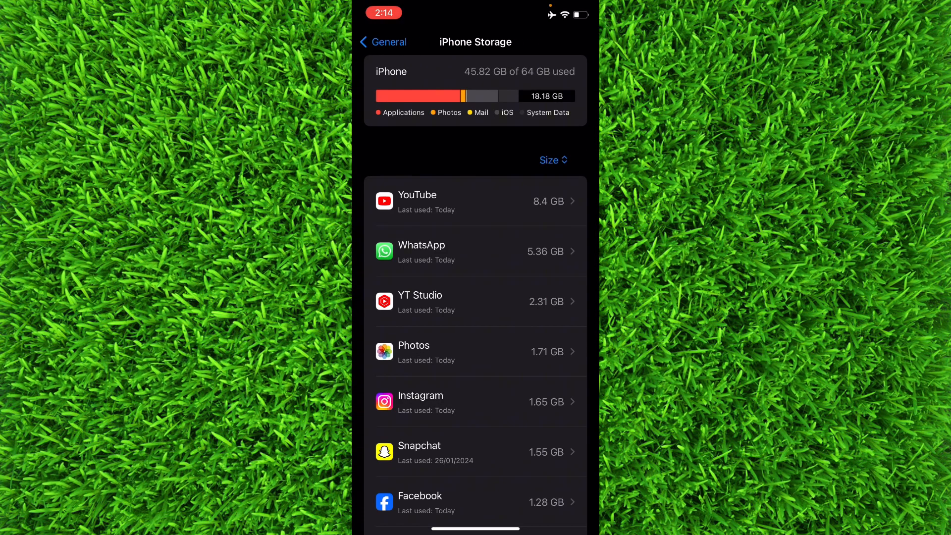
pyautogui.scroll(-3)
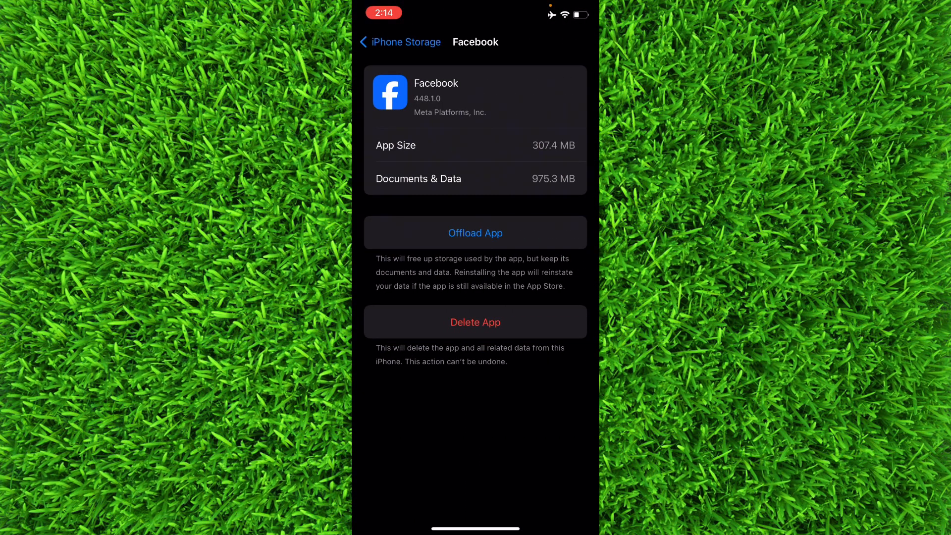
# Offload the Facebook app and confirm it, keeping its documents and data
pyautogui.click(474, 232)
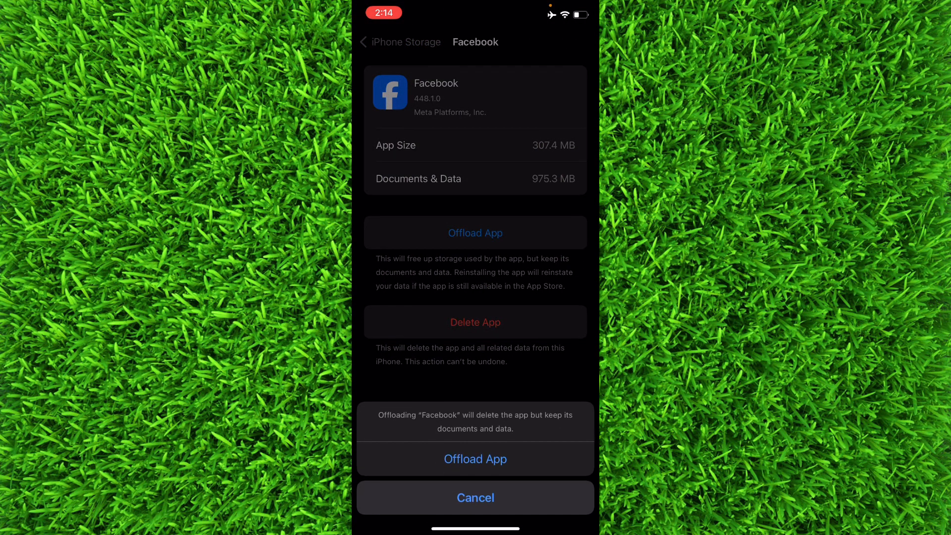
pyautogui.click(474, 497)
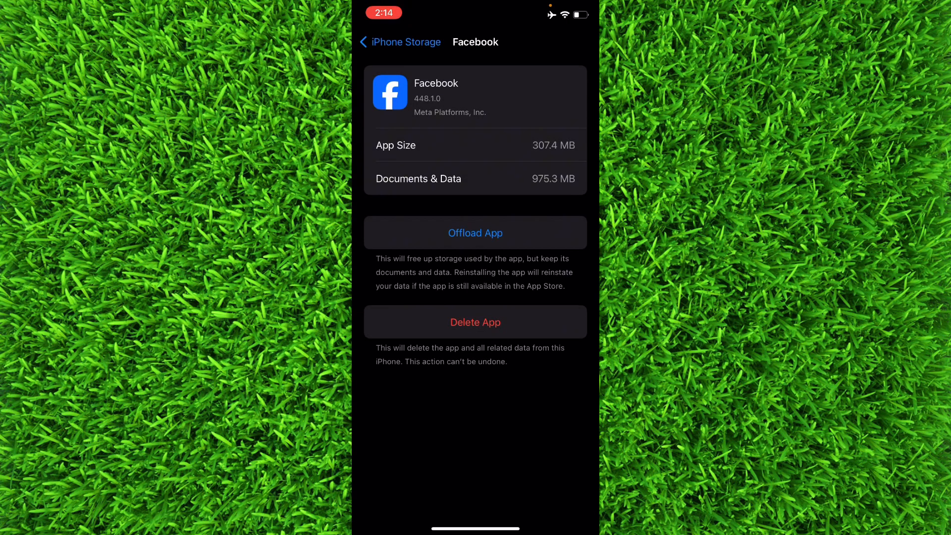